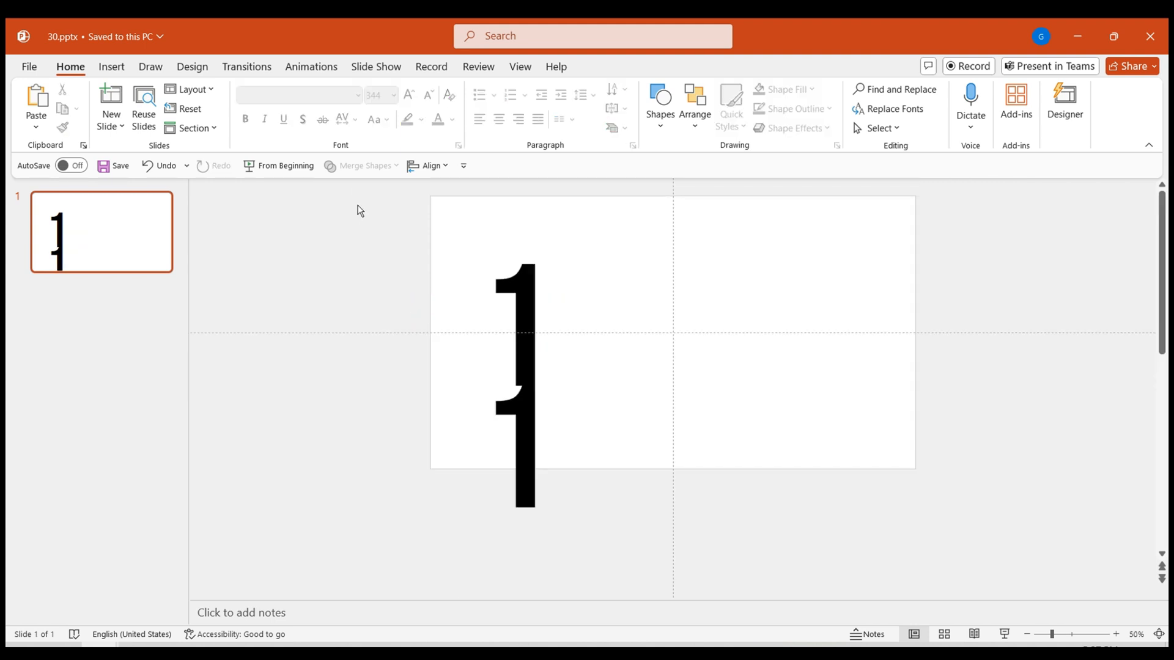
Select the large numeral 1 and bring up the Insert ribbon
{"action": "left_click", "coordinate": [519, 337]}
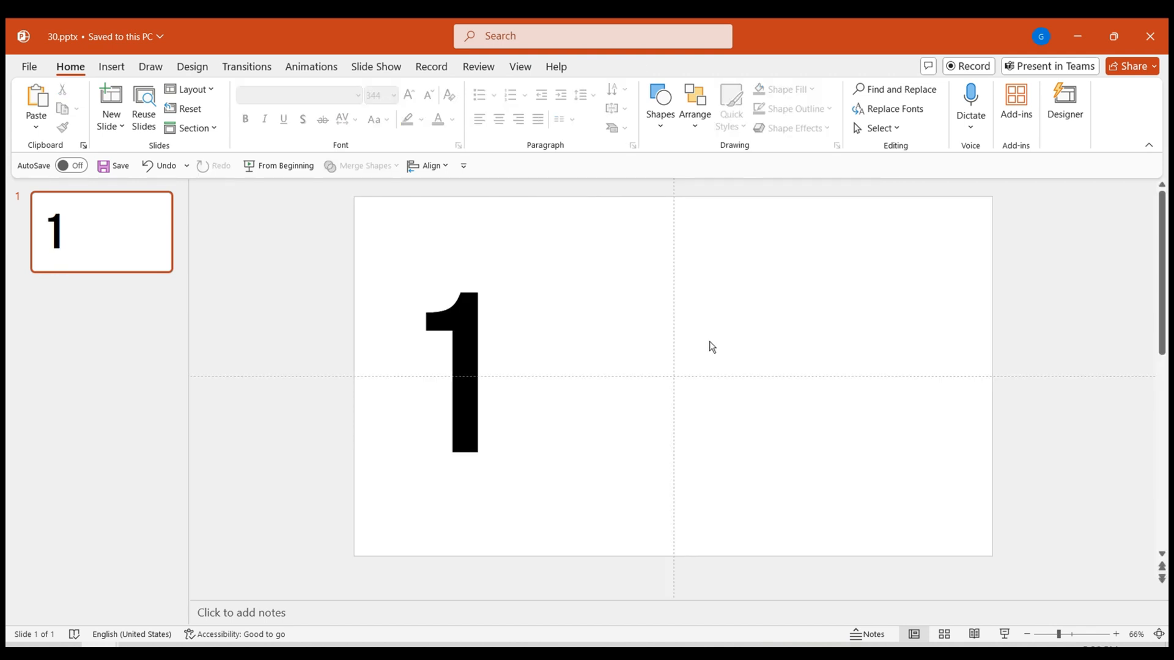
{"action": "mouse_move", "coordinate": [189, 109]}
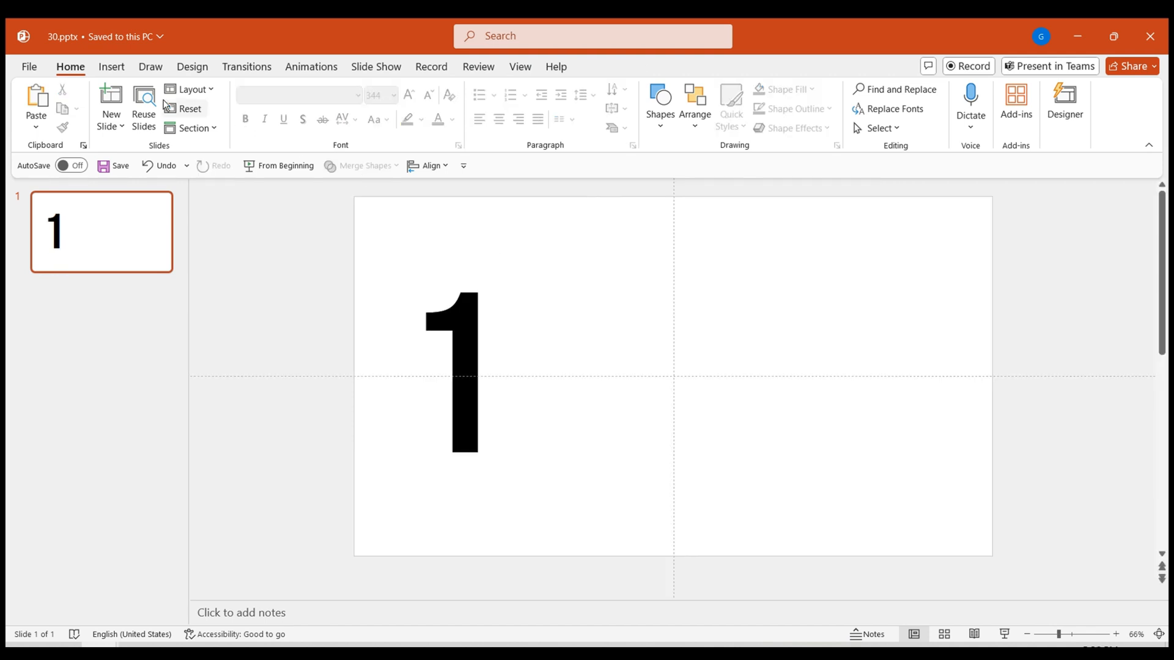
{"action": "left_click", "coordinate": [111, 67]}
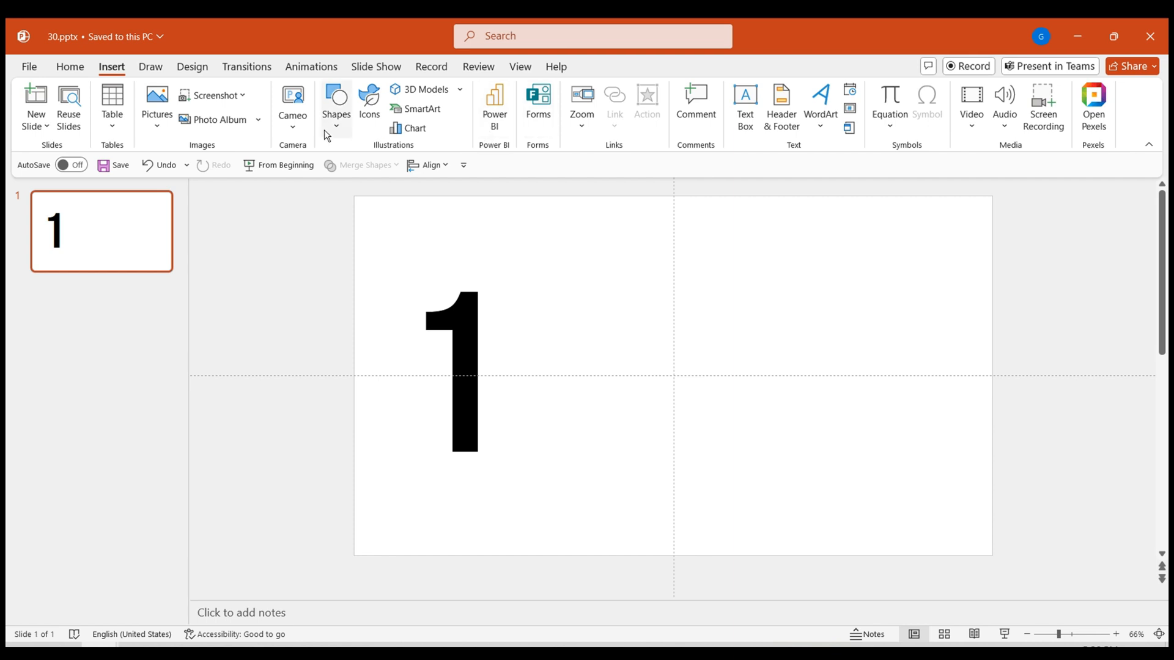
Draw a rectangle over the top of the 1 and select it with the numeral
{"action": "left_click", "coordinate": [336, 101]}
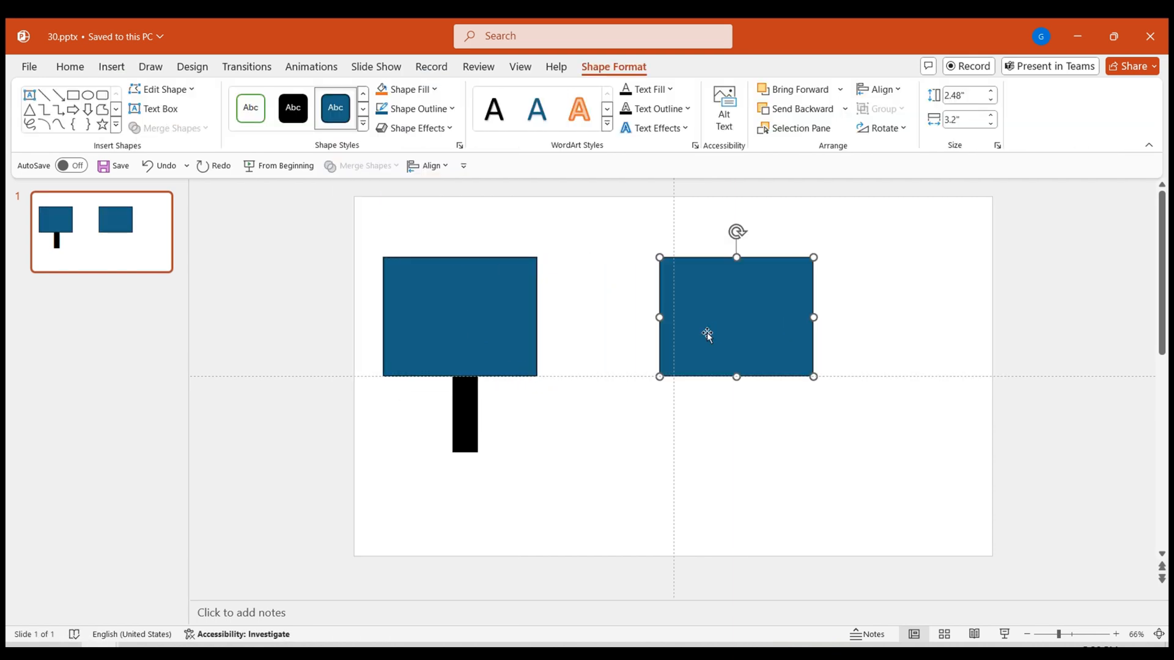
{"action": "mouse_move", "coordinate": [694, 334]}
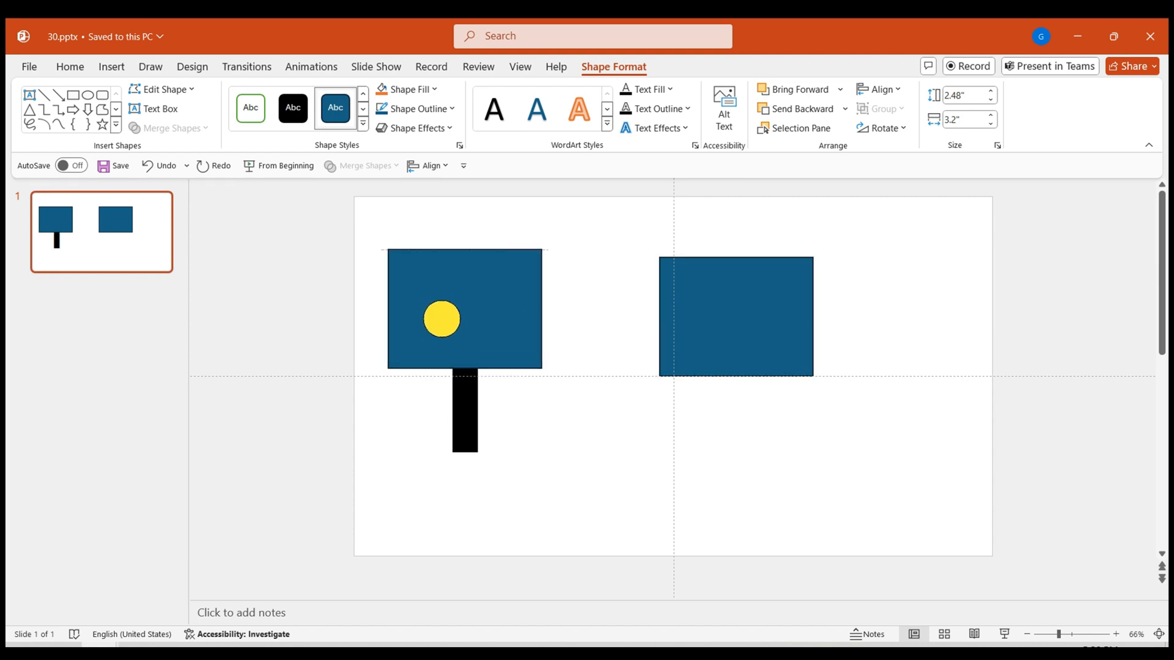
{"action": "left_click", "coordinate": [464, 314]}
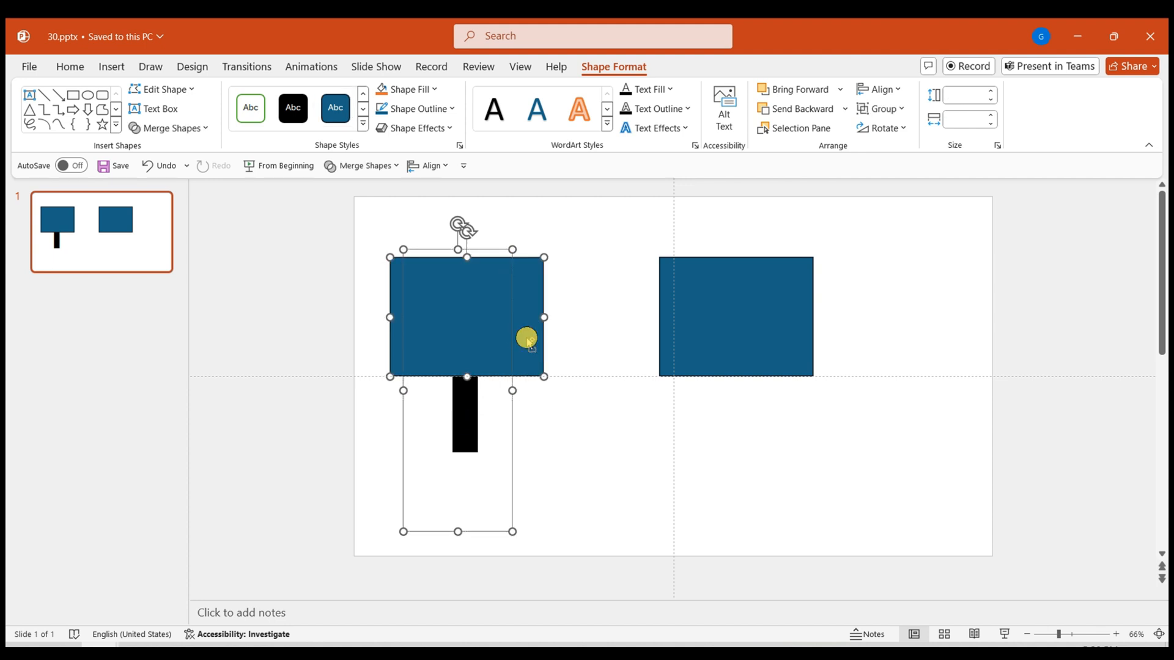
{"action": "mouse_move", "coordinate": [201, 141]}
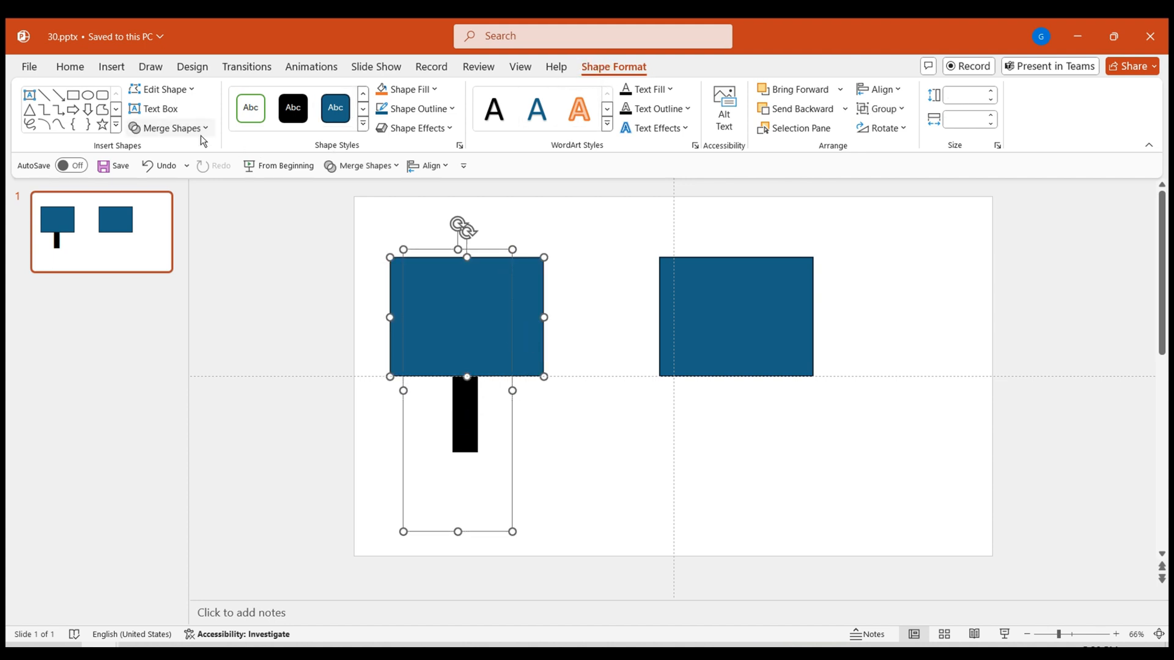
Split the numeral 1 by subtracting the rectangle with Merge Shapes, then repeat for the other half
{"action": "left_click", "coordinate": [173, 127]}
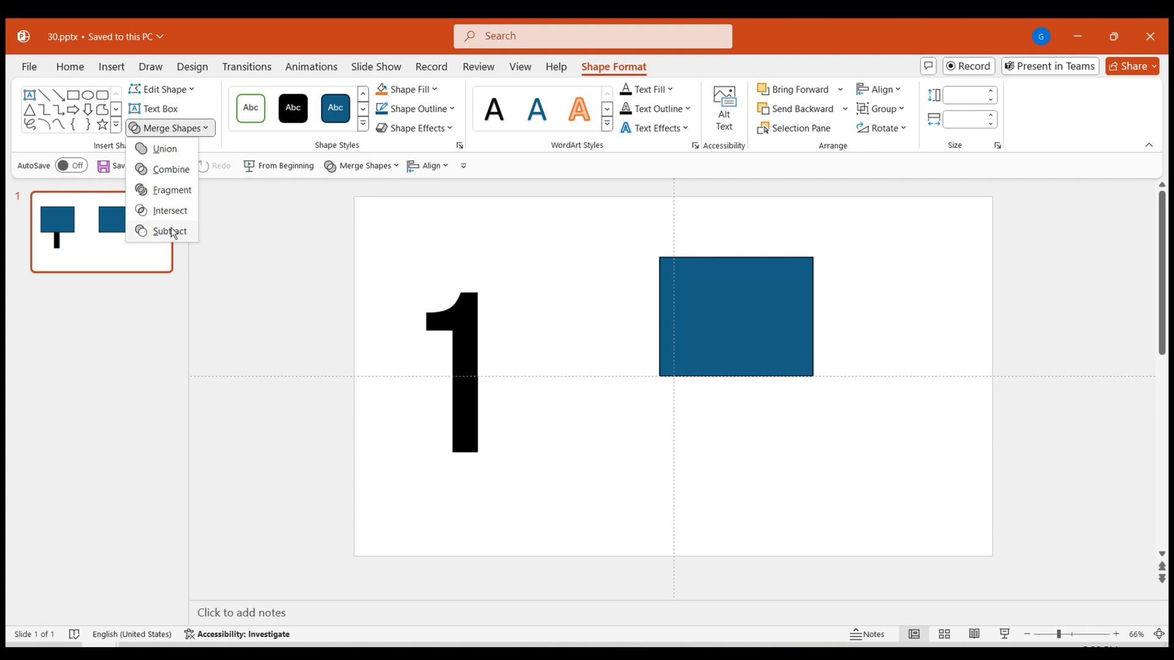
{"action": "left_click", "coordinate": [170, 230]}
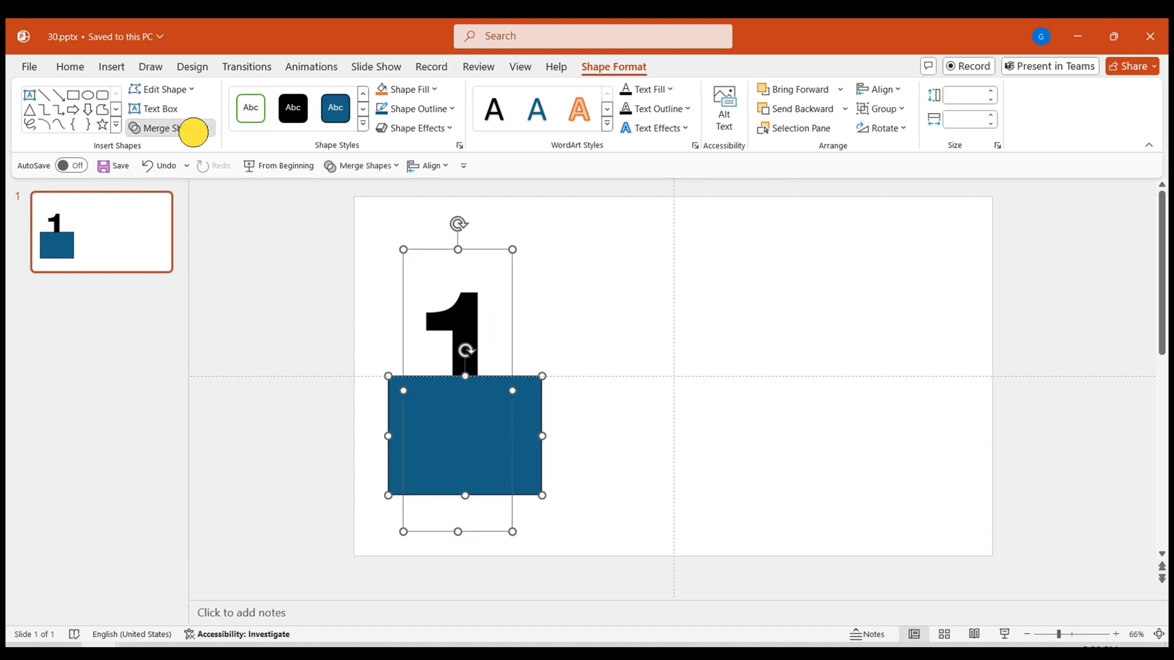
{"action": "left_click", "coordinate": [160, 128]}
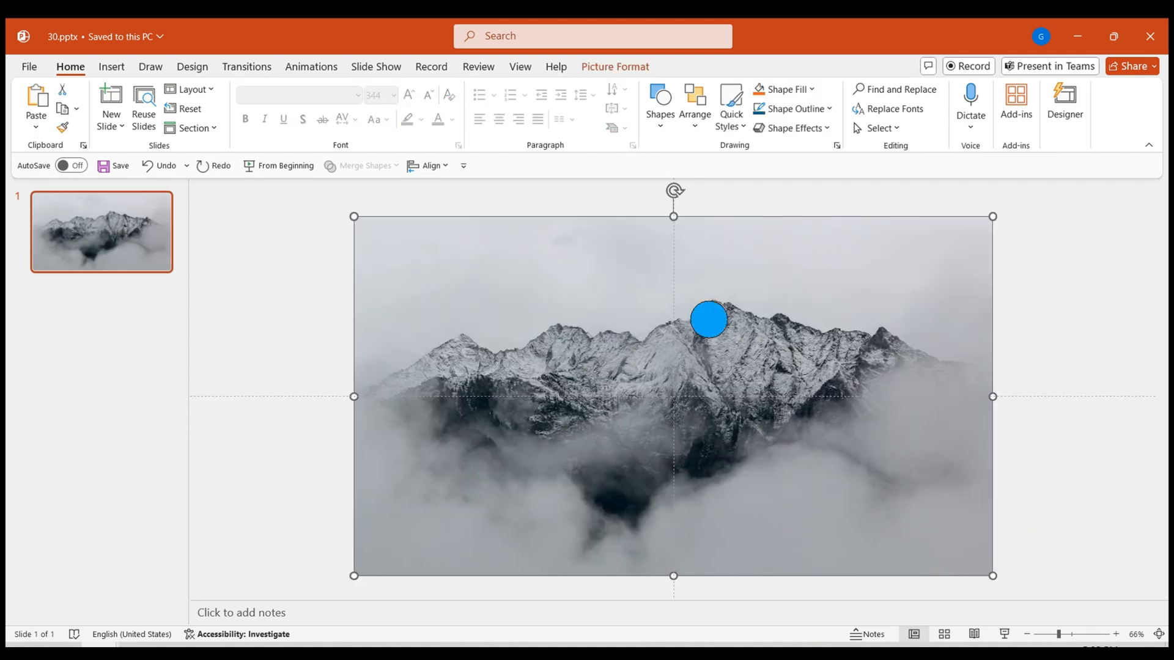
Send the mountain photo to the back and fill the numerals 1–4 with white
{"action": "right_click", "coordinate": [708, 319]}
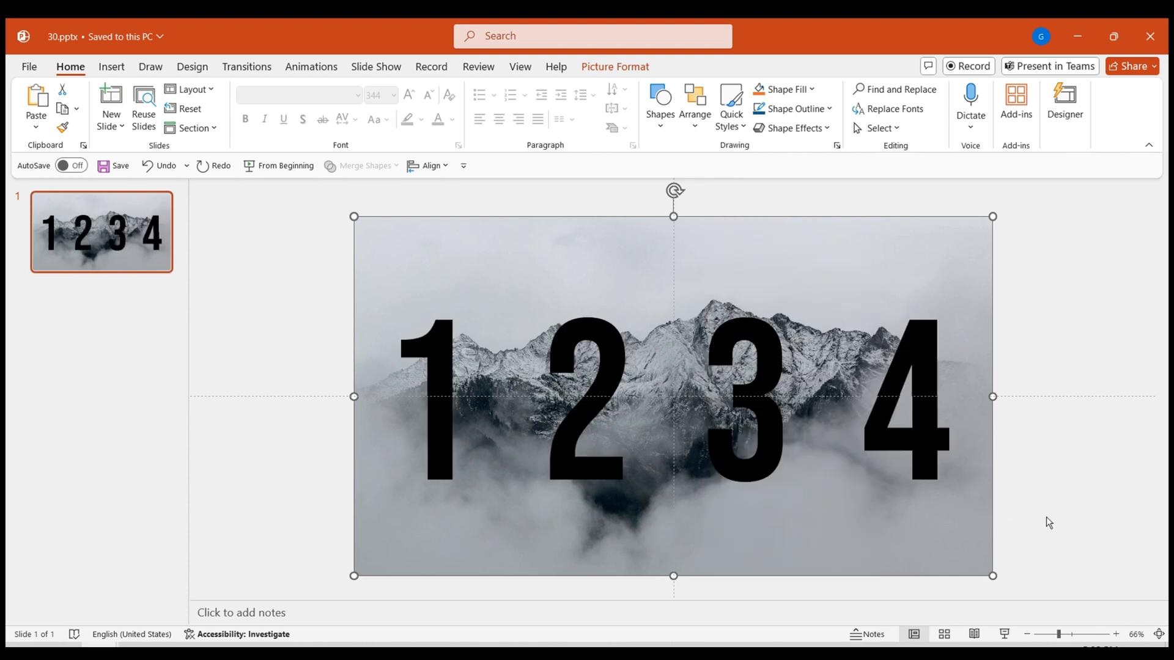
{"action": "right_click", "coordinate": [584, 389]}
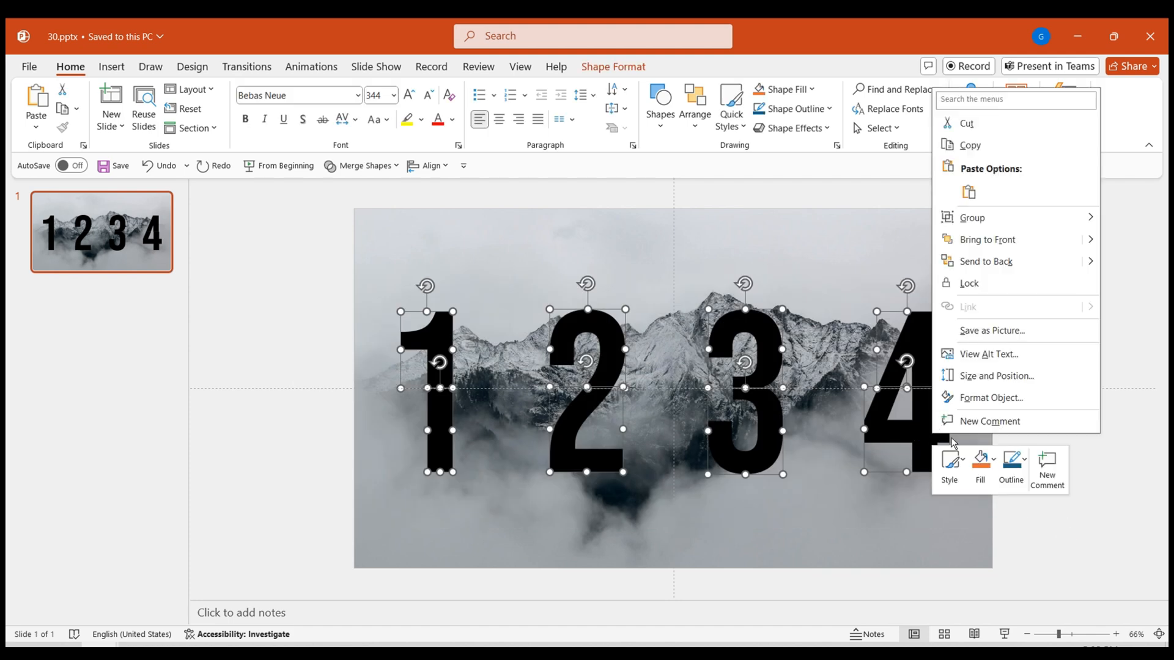
{"action": "left_click", "coordinate": [980, 464]}
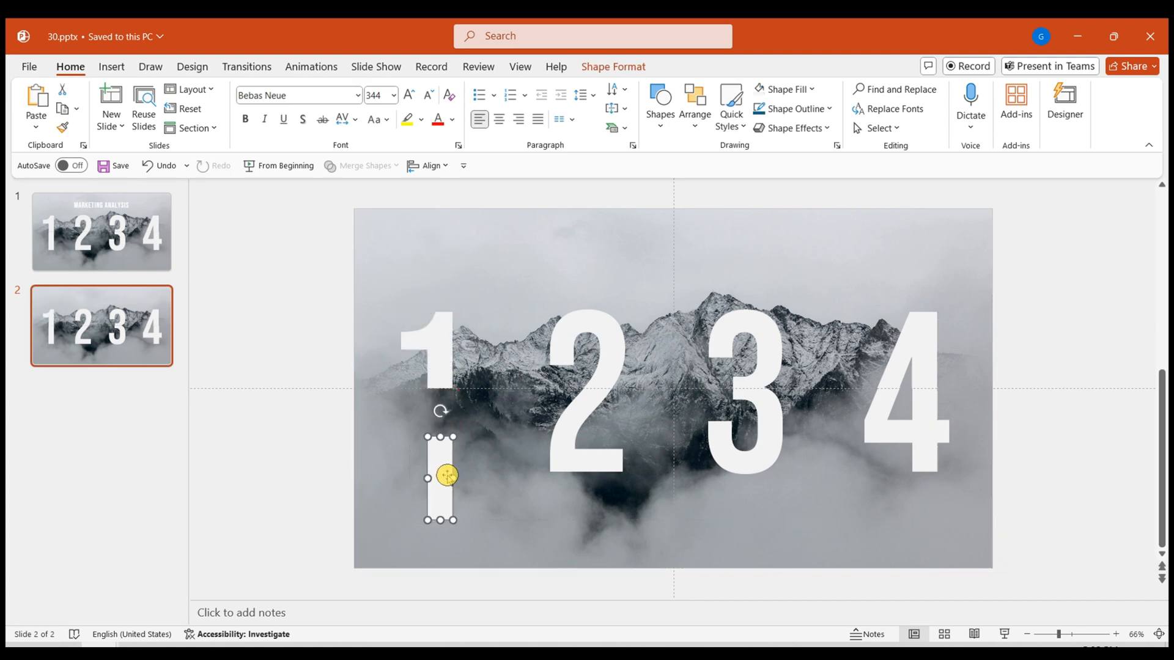
Add two horizontal guides across slide 2 via the background's Grid and Guides menu
{"action": "left_click", "coordinate": [306, 481]}
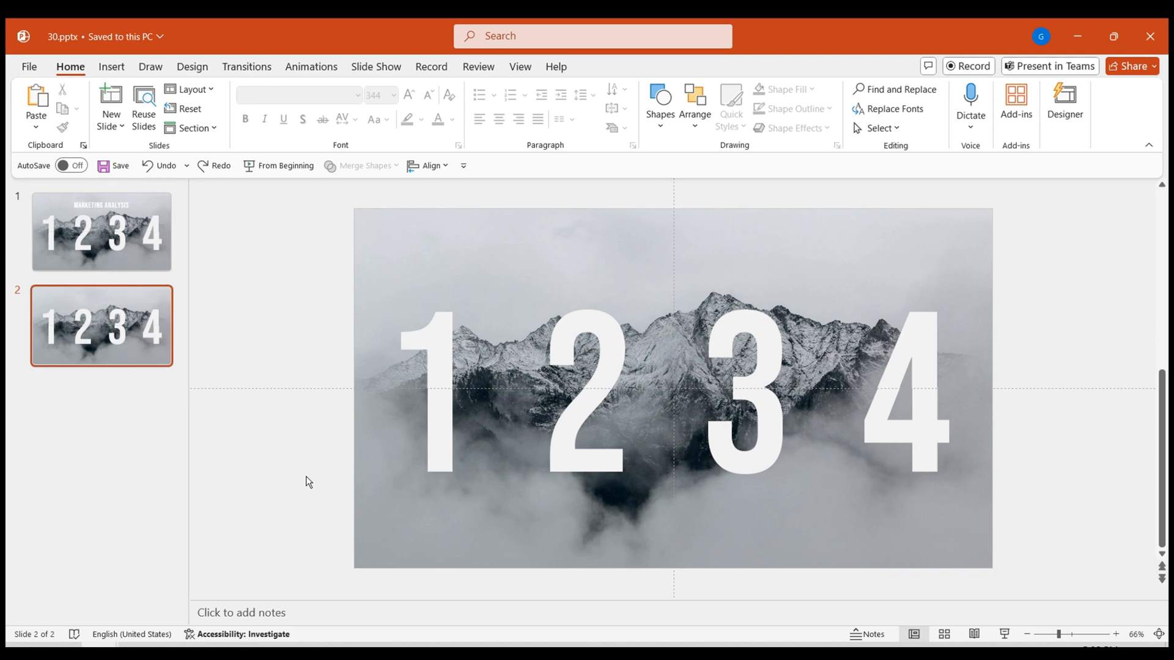
{"action": "right_click", "coordinate": [308, 481]}
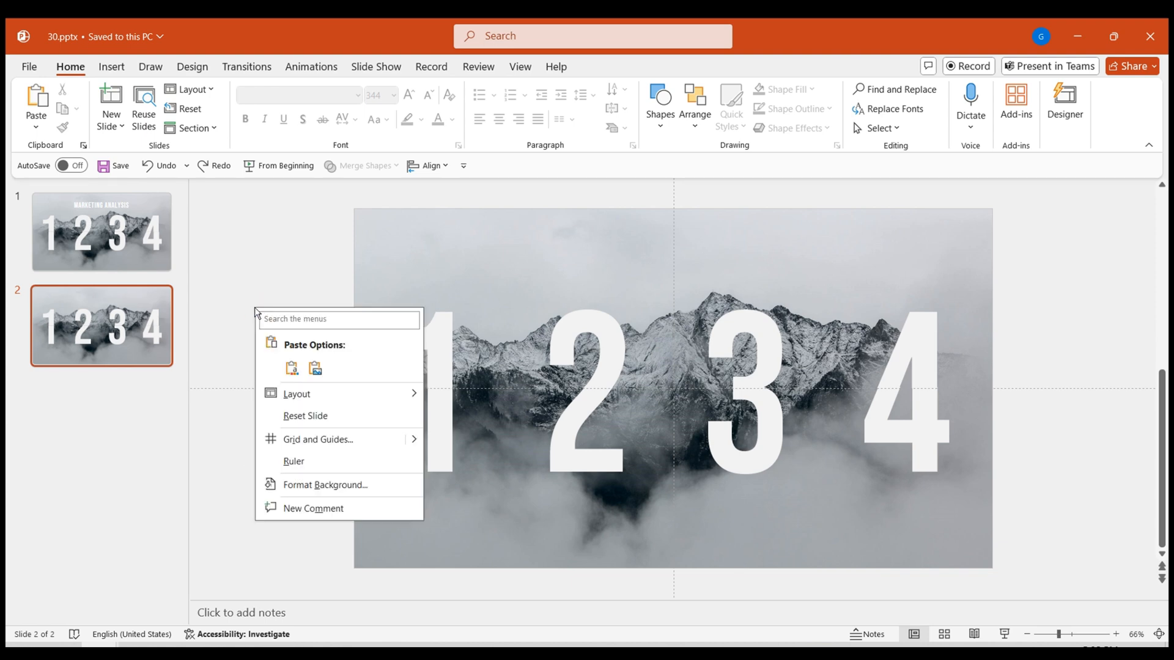
{"action": "left_click", "coordinate": [335, 396]}
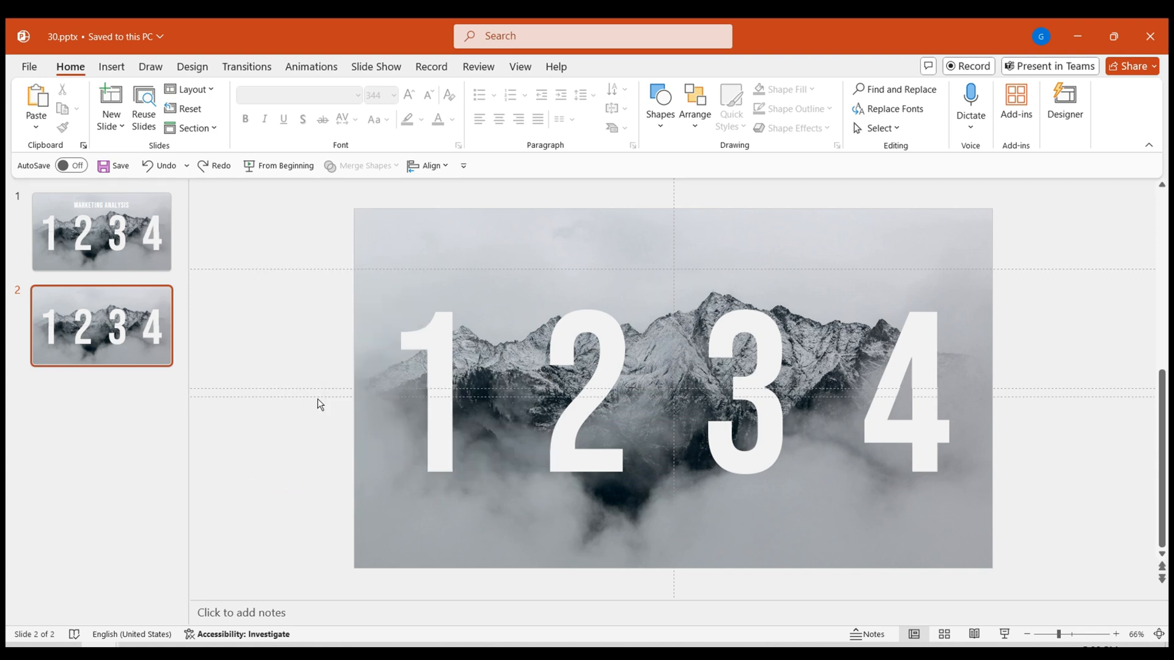
{"action": "left_click", "coordinate": [327, 517]}
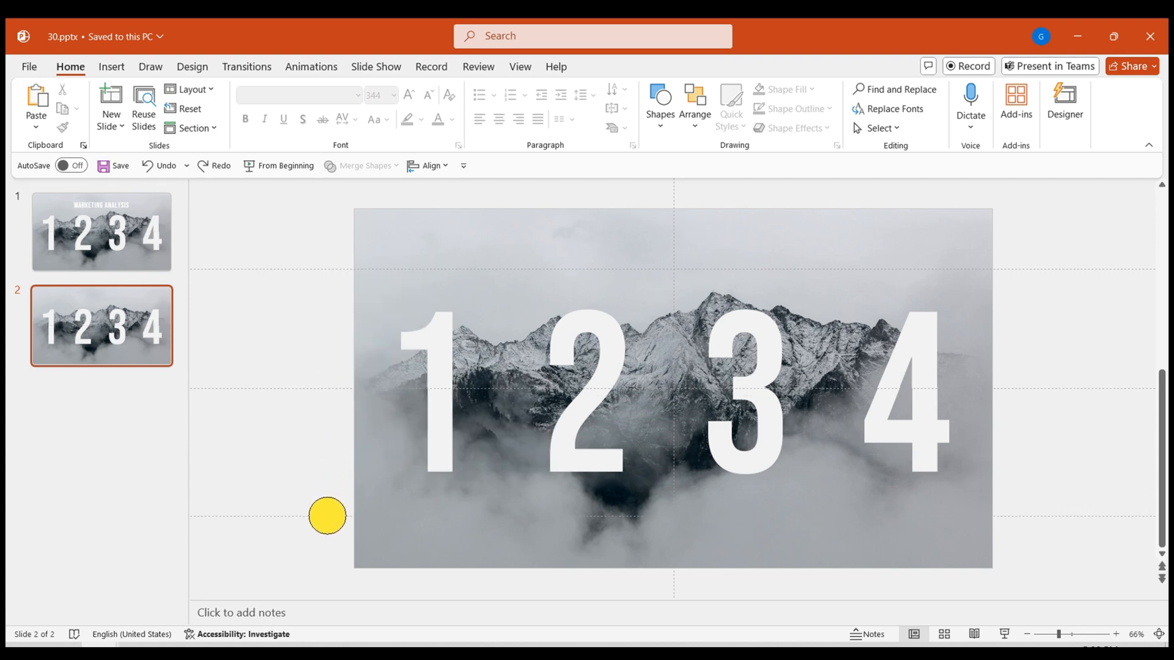
{"action": "left_click", "coordinate": [441, 367]}
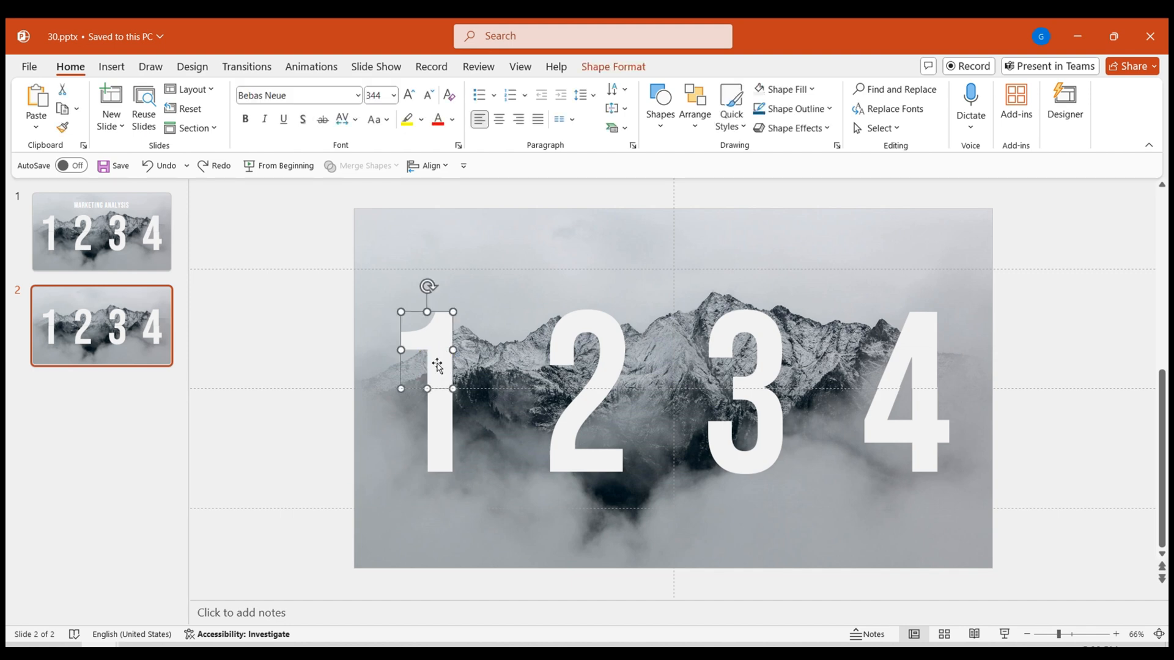
Move the 1's upper piece up and paste the PRODUCT, PRICE, PLACE, PROMOTION titles
{"action": "left_click", "coordinate": [299, 448]}
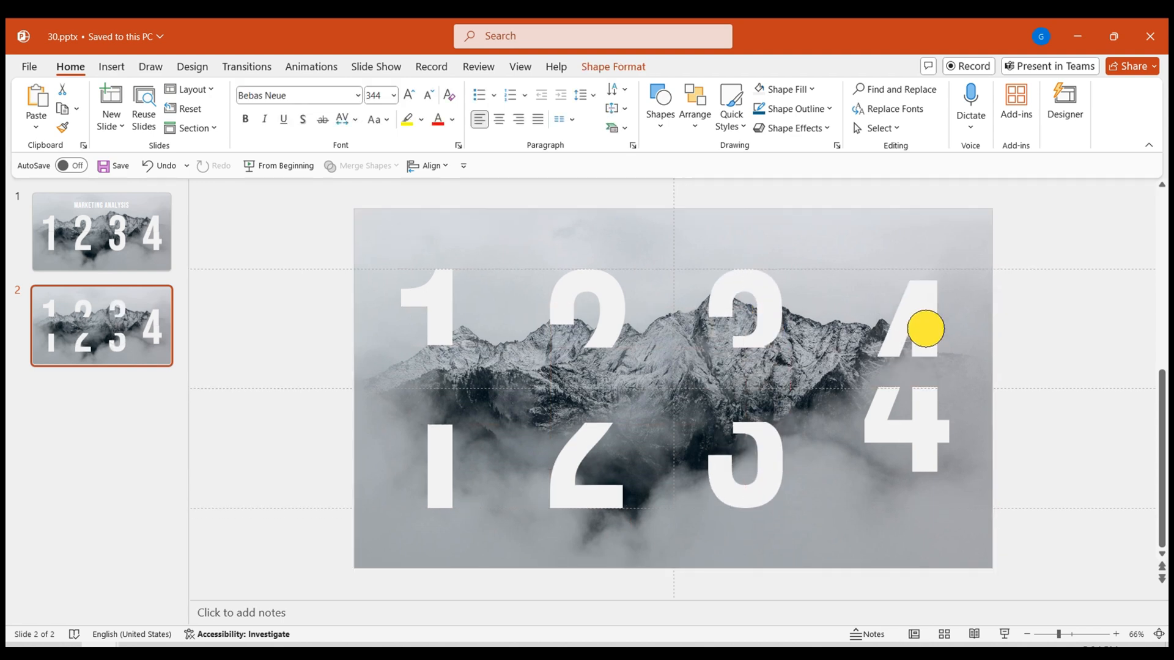
{"action": "left_click", "coordinate": [906, 464]}
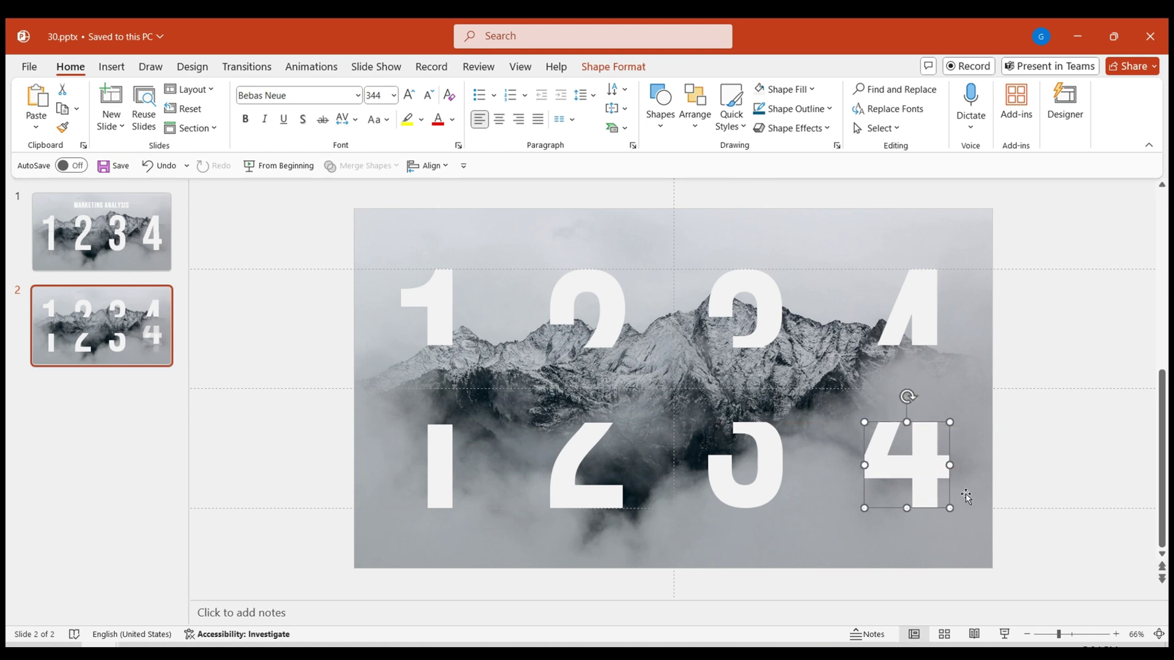
{"action": "key", "text": "ctrl+v"}
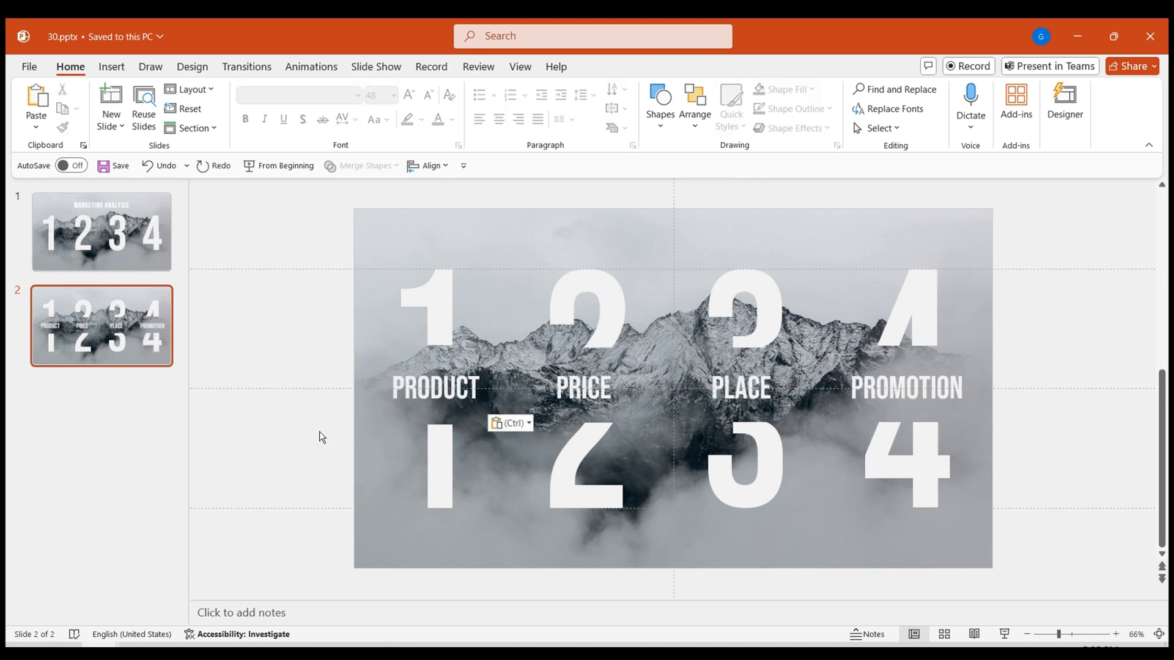
{"action": "left_click", "coordinate": [247, 66]}
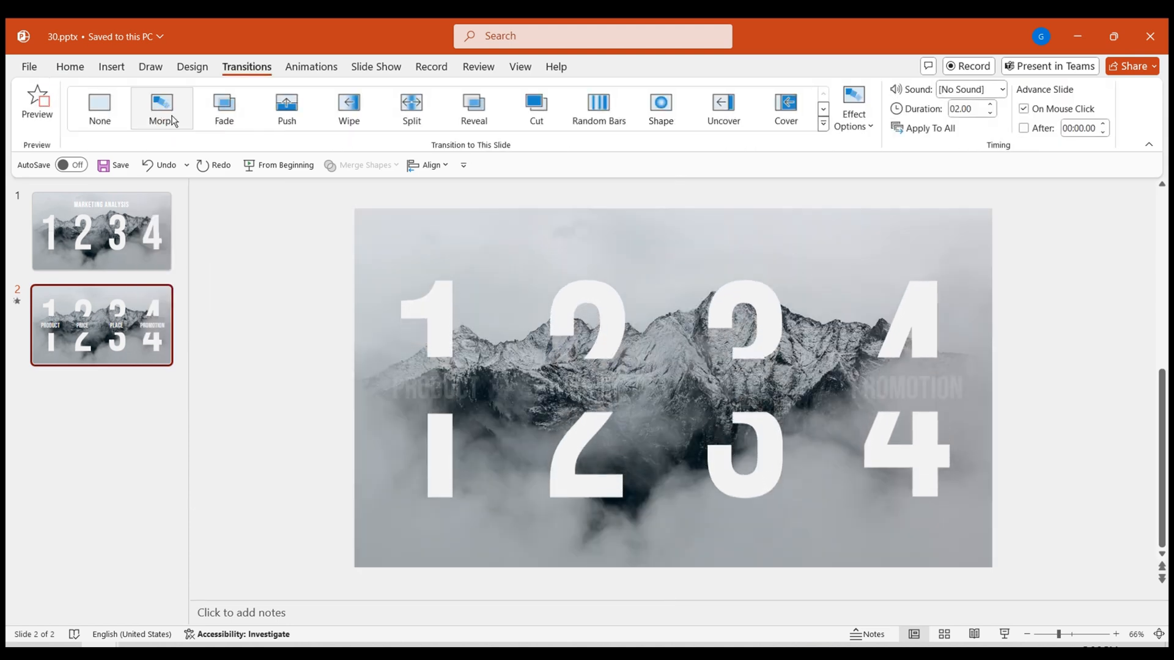
Set the slide 2 mountain picture's Scale Height to 60% in Format Picture
{"action": "left_click", "coordinate": [69, 66]}
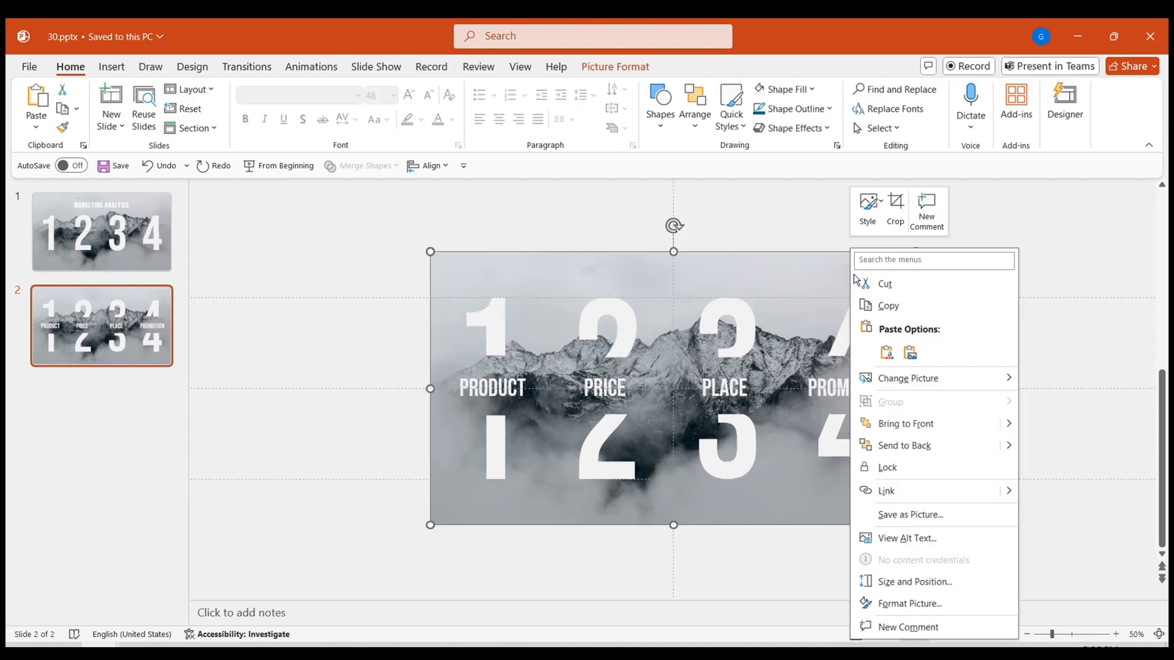
{"action": "left_click", "coordinate": [910, 604]}
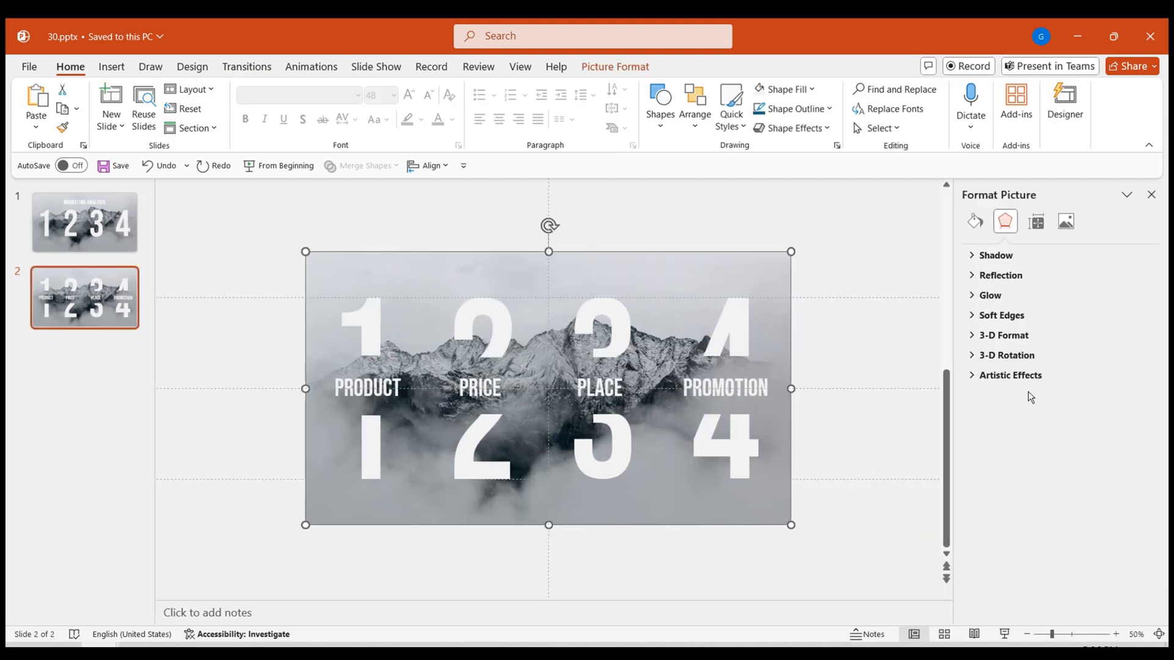
{"action": "left_click", "coordinate": [1035, 221]}
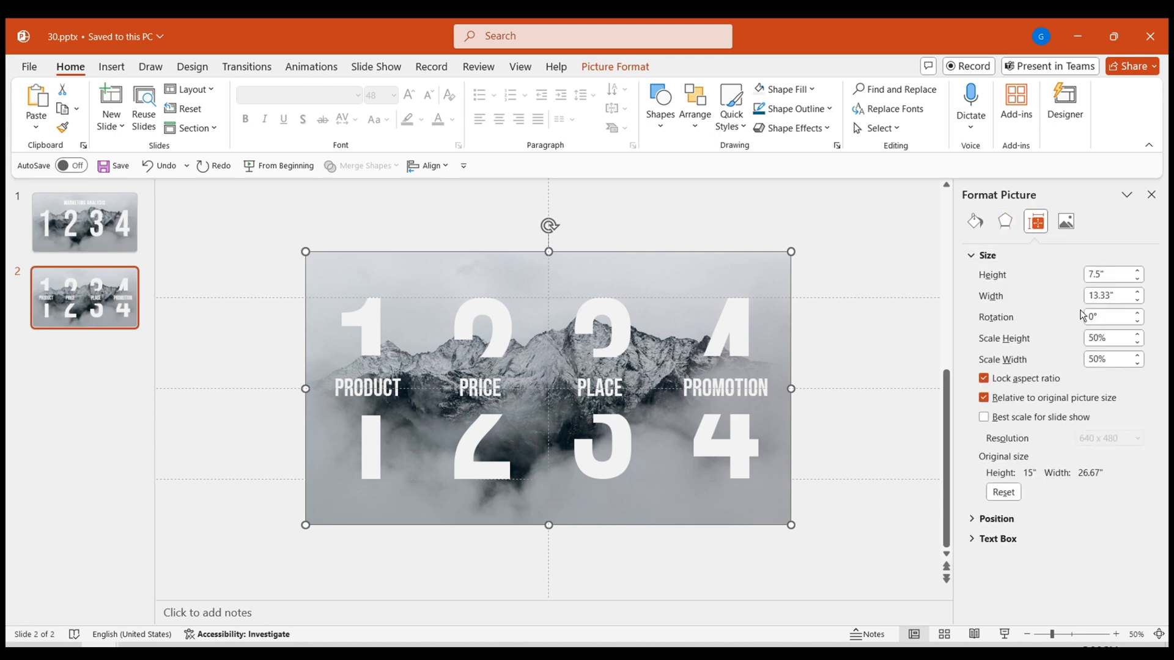
{"action": "triple_click", "coordinate": [1108, 337]}
{"action": "type", "text": "60"}
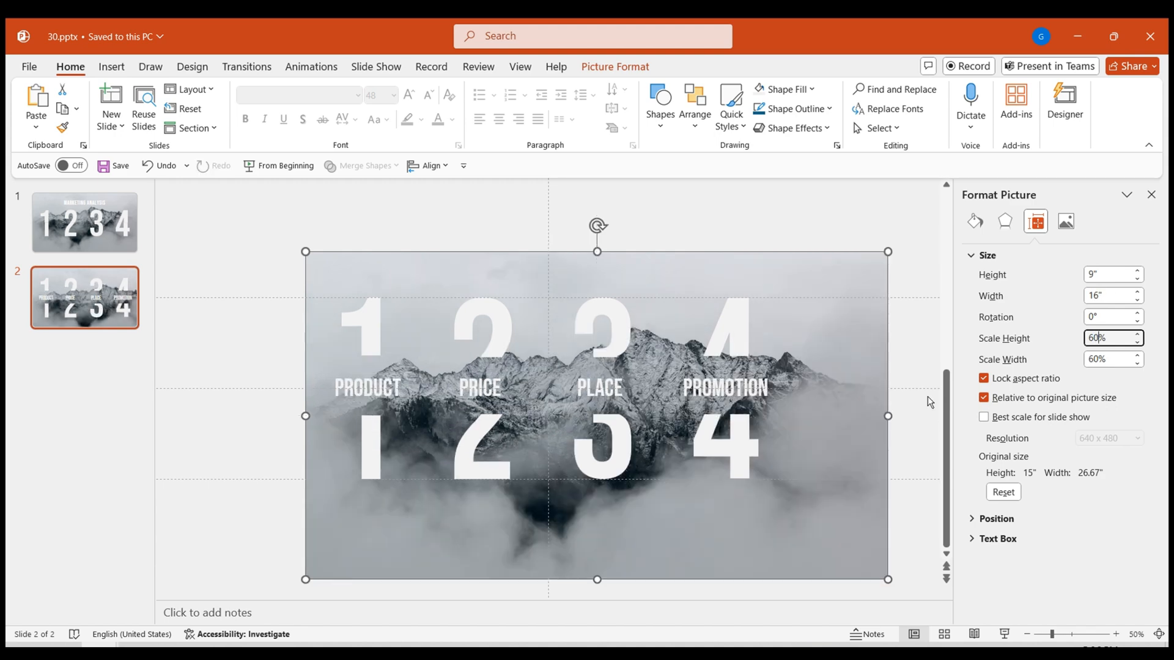
{"action": "left_click", "coordinate": [1004, 221]}
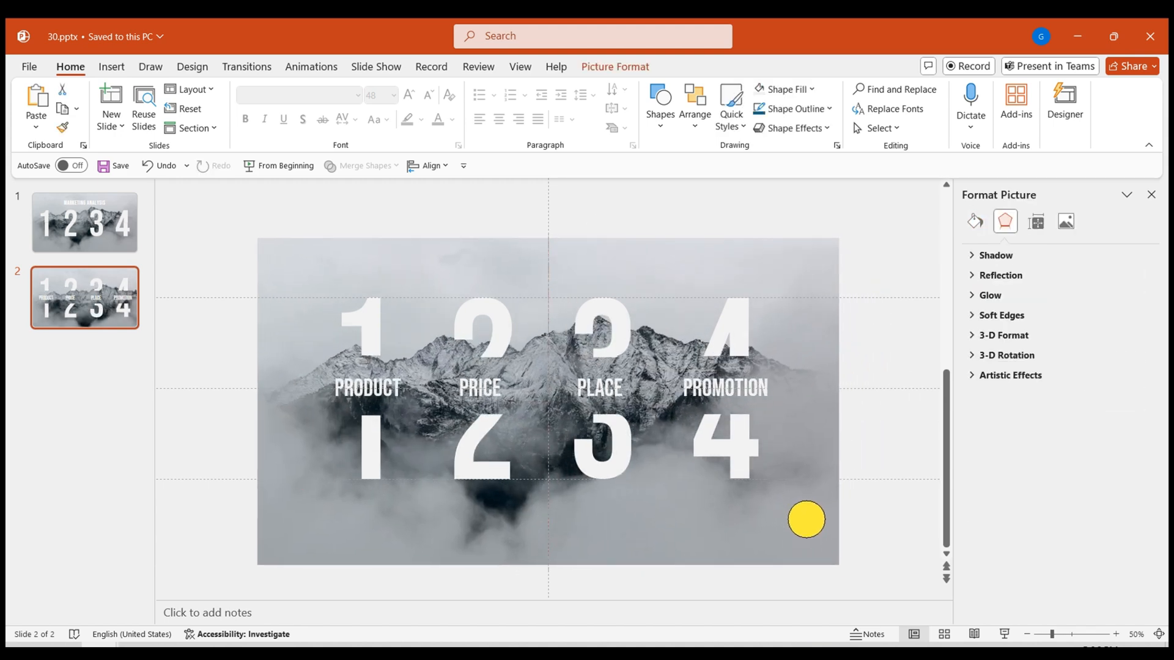
{"action": "left_click", "coordinate": [246, 66]}
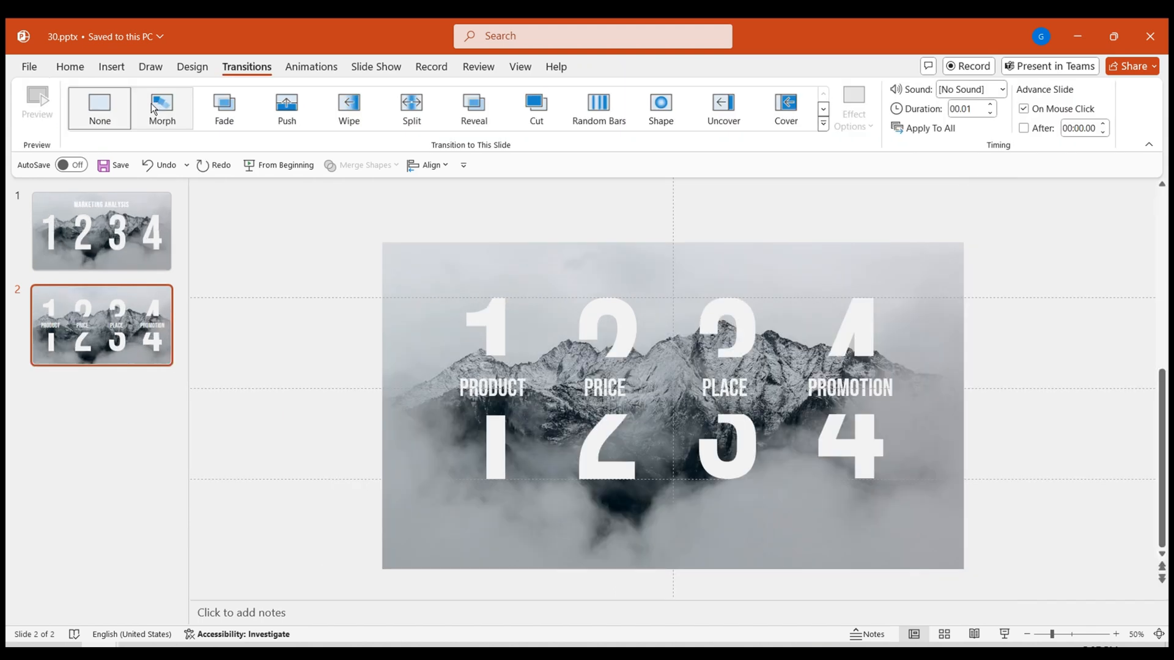
Apply and preview Morph on slide 2, then pick the title slide to copy
{"action": "left_click", "coordinate": [162, 107]}
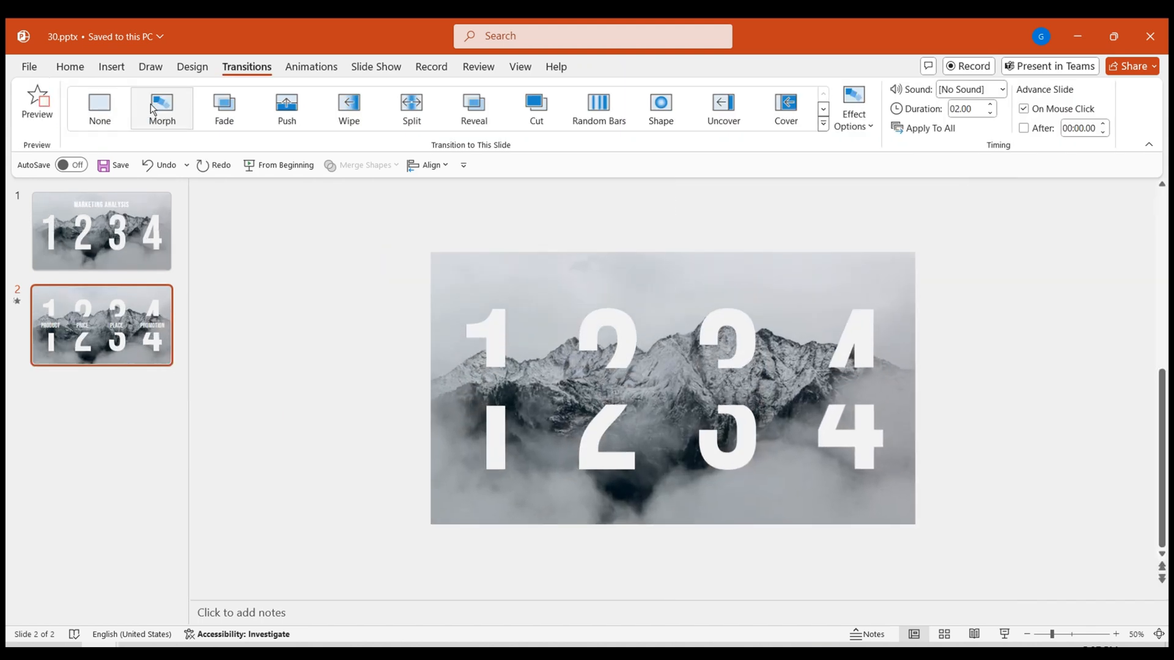
{"action": "left_click", "coordinate": [37, 101]}
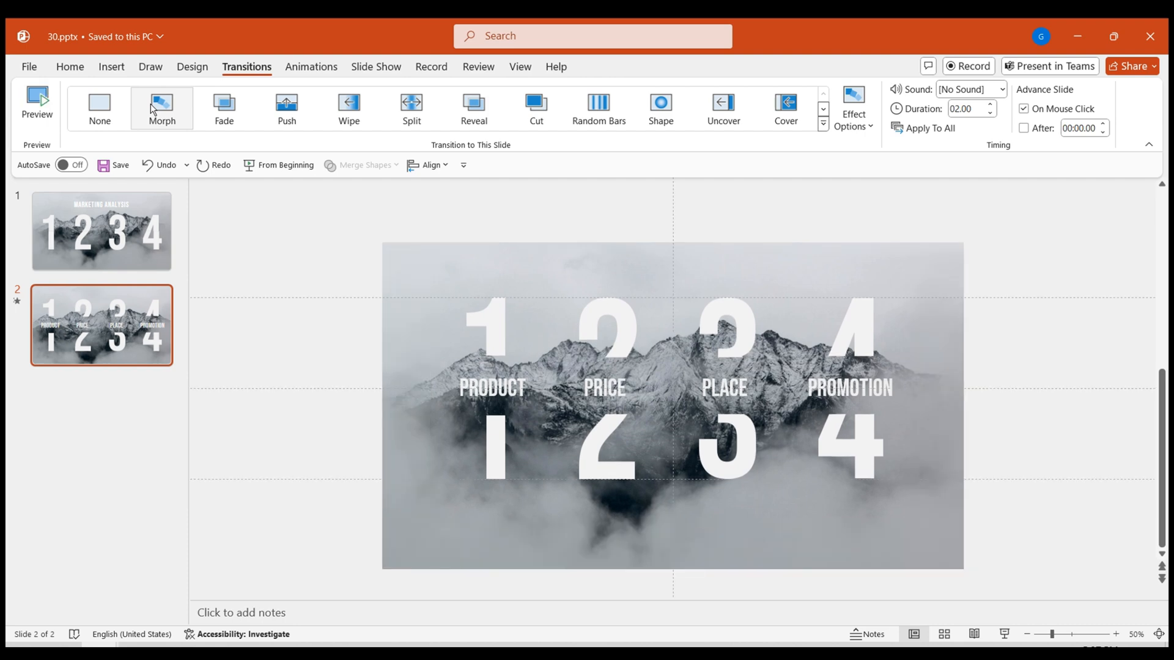
{"action": "mouse_move", "coordinate": [308, 80]}
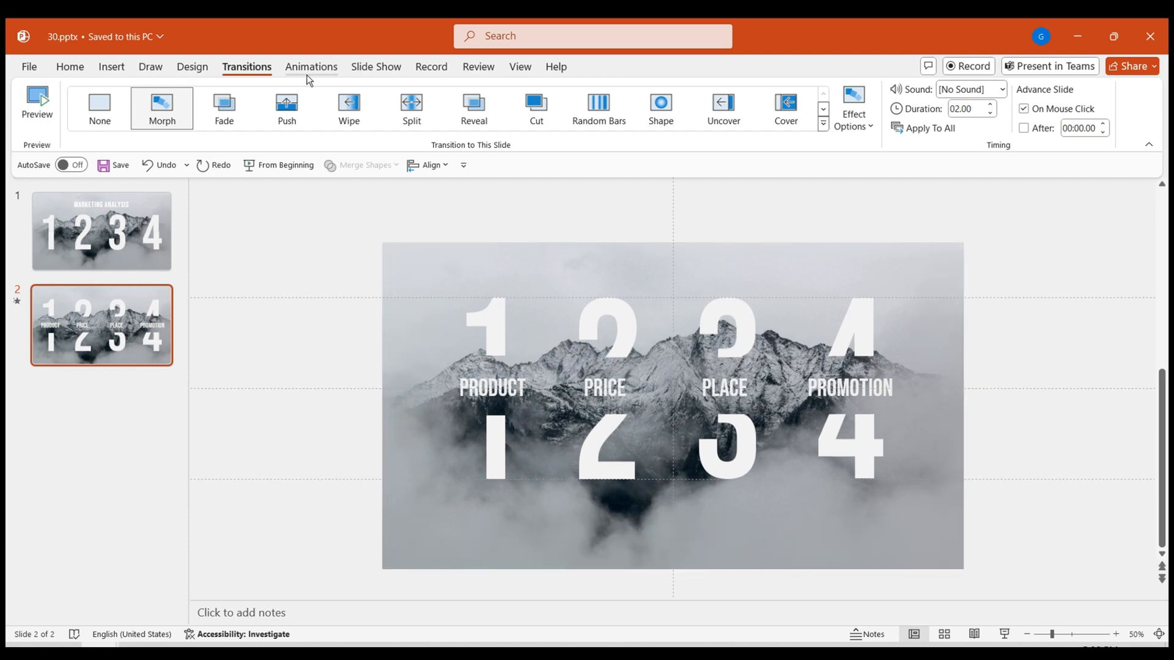
{"action": "left_click", "coordinate": [101, 231]}
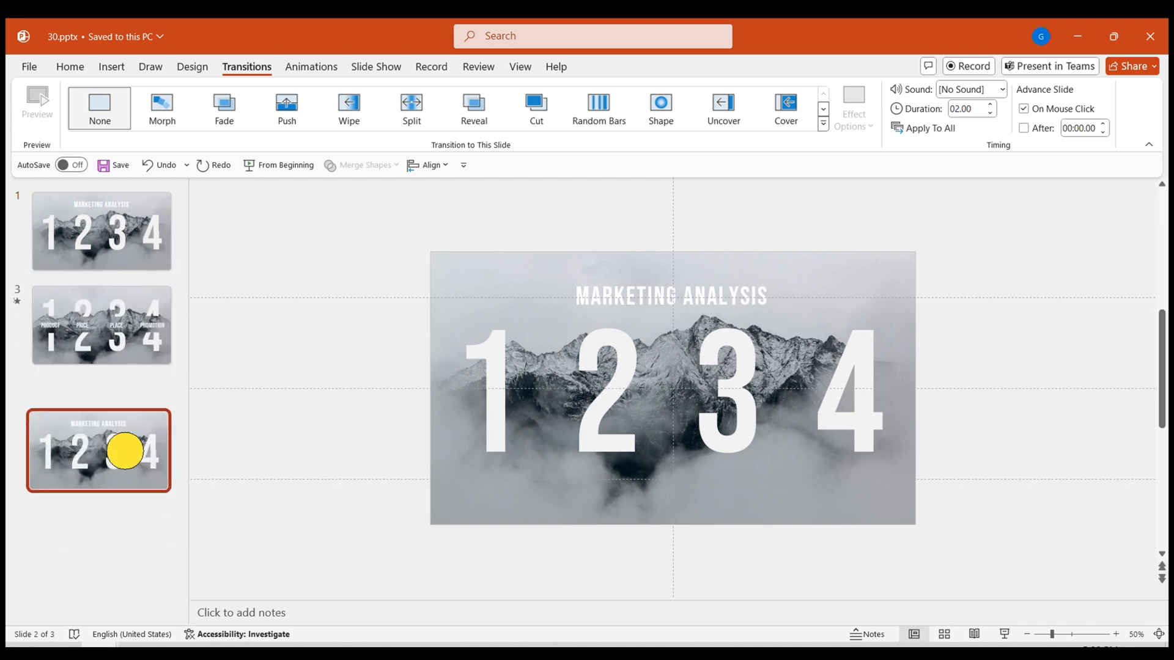
On slide 3, replace the MARKETING ANALYSIS title with the pasted PRODUCT text
{"action": "left_click", "coordinate": [670, 296]}
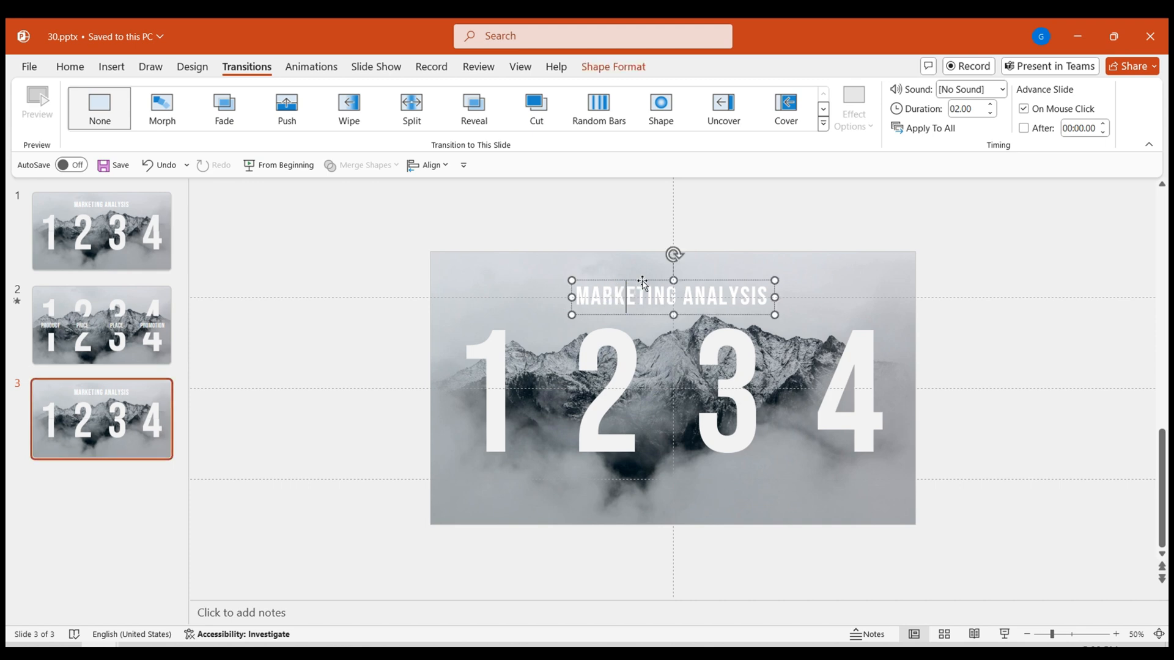
{"action": "left_click", "coordinate": [456, 297]}
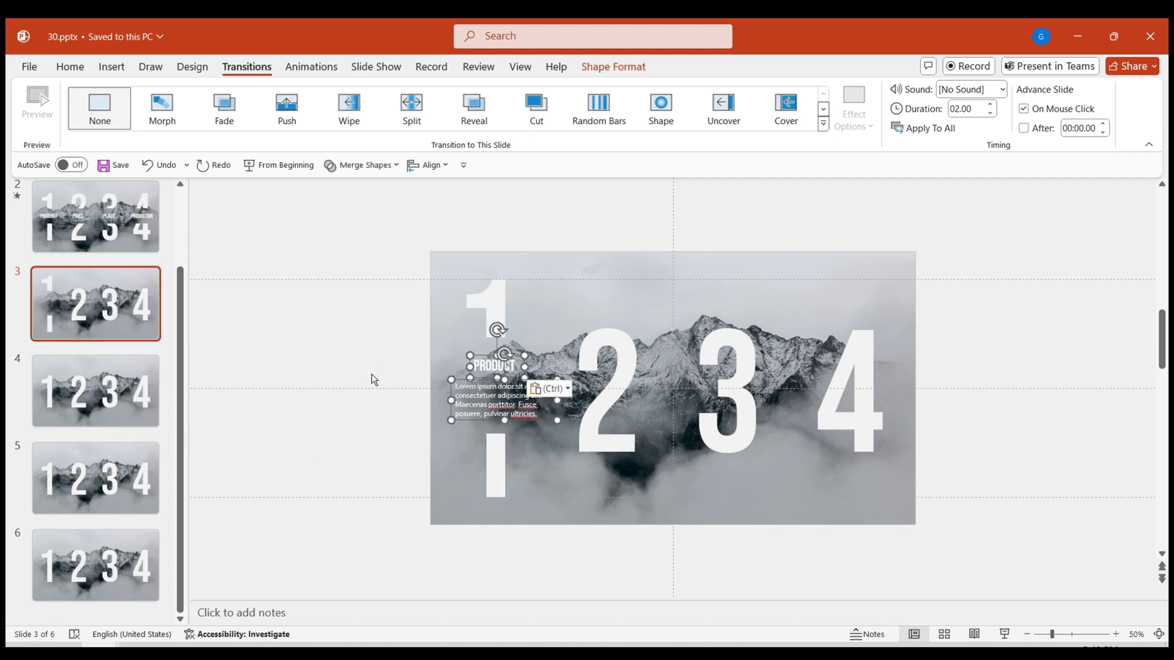
{"action": "left_click", "coordinate": [90, 423]}
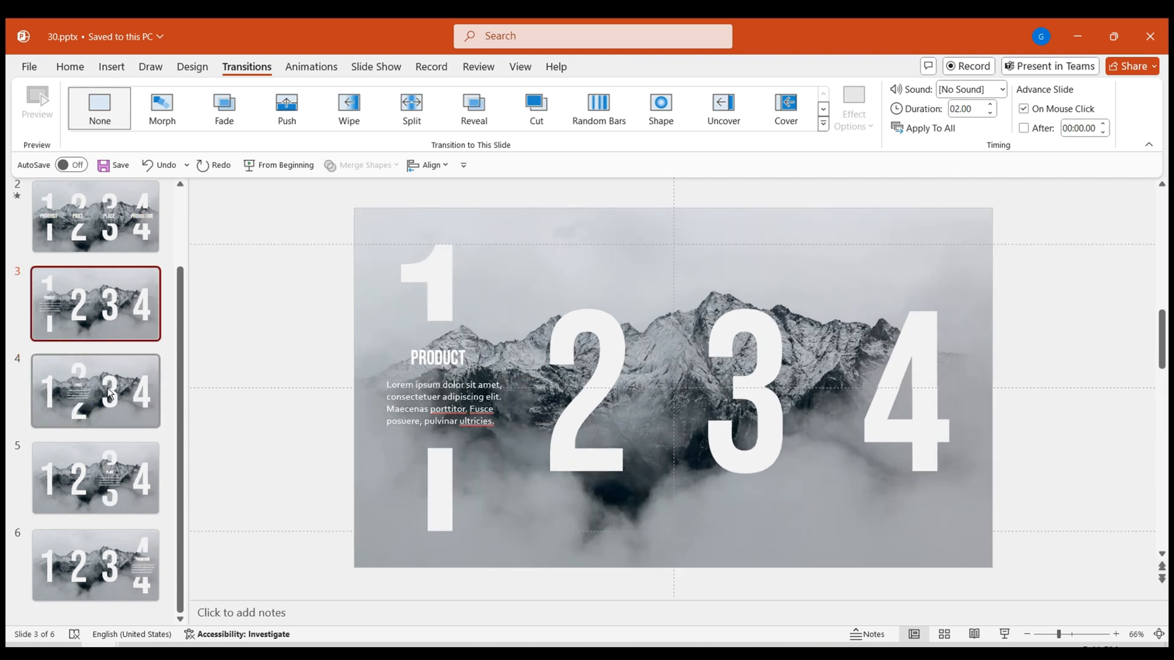
Review slides 4–6 with their PRICE, PLACE and PROMOTION details
{"action": "left_click", "coordinate": [95, 390]}
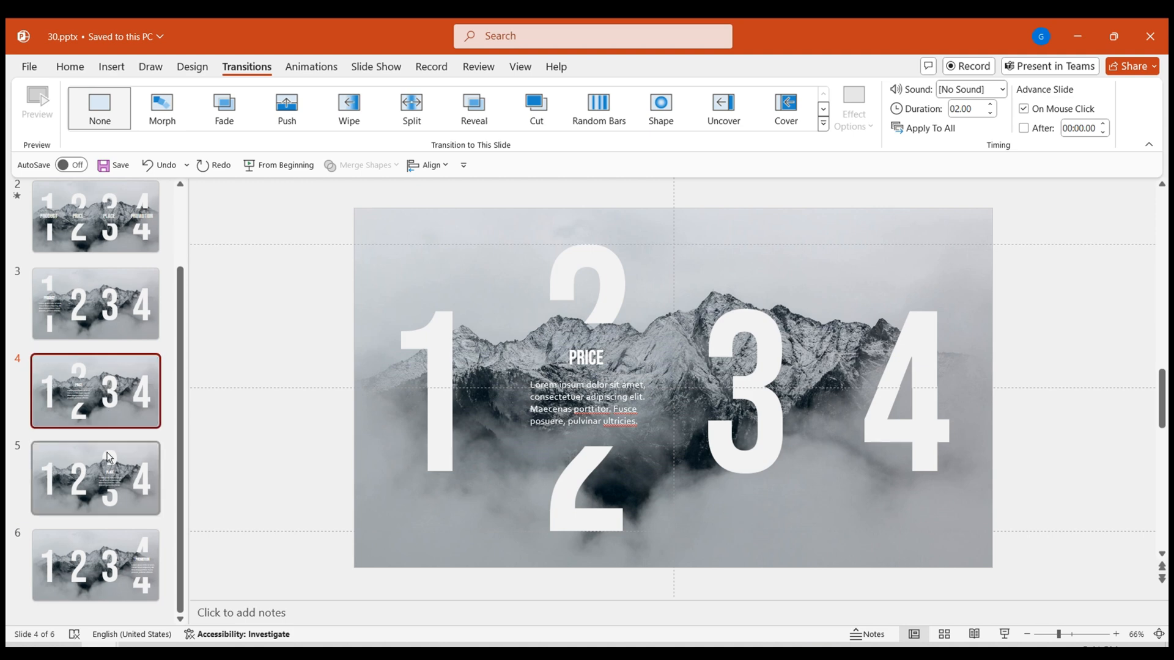
{"action": "left_click", "coordinate": [96, 478]}
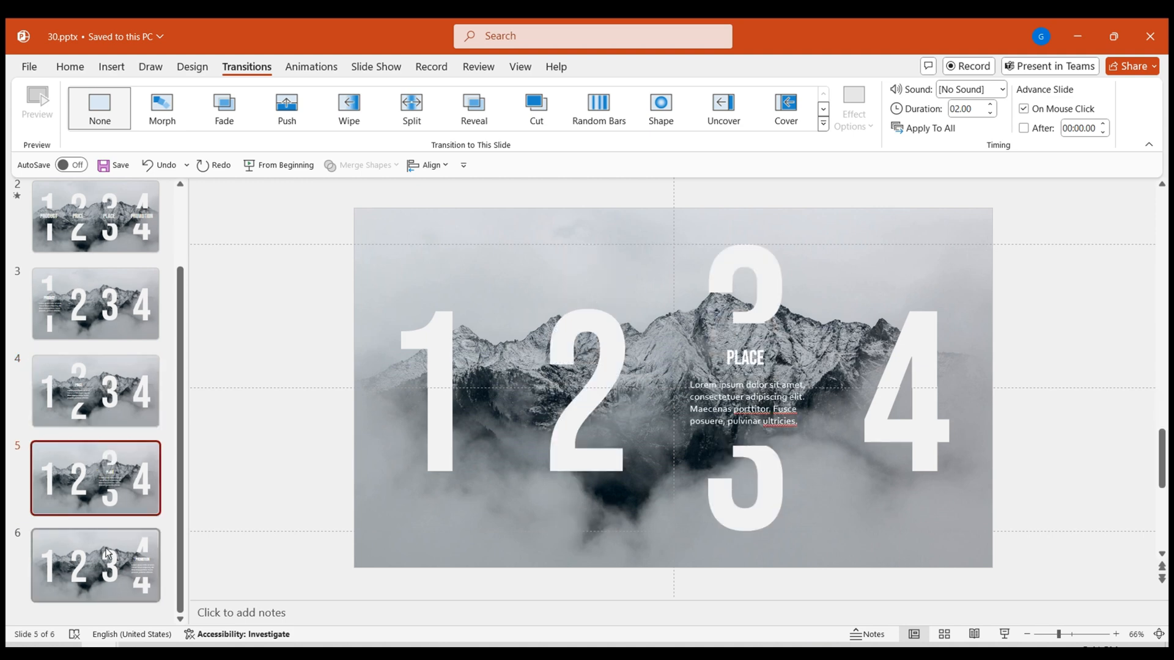
{"action": "left_click", "coordinate": [96, 565]}
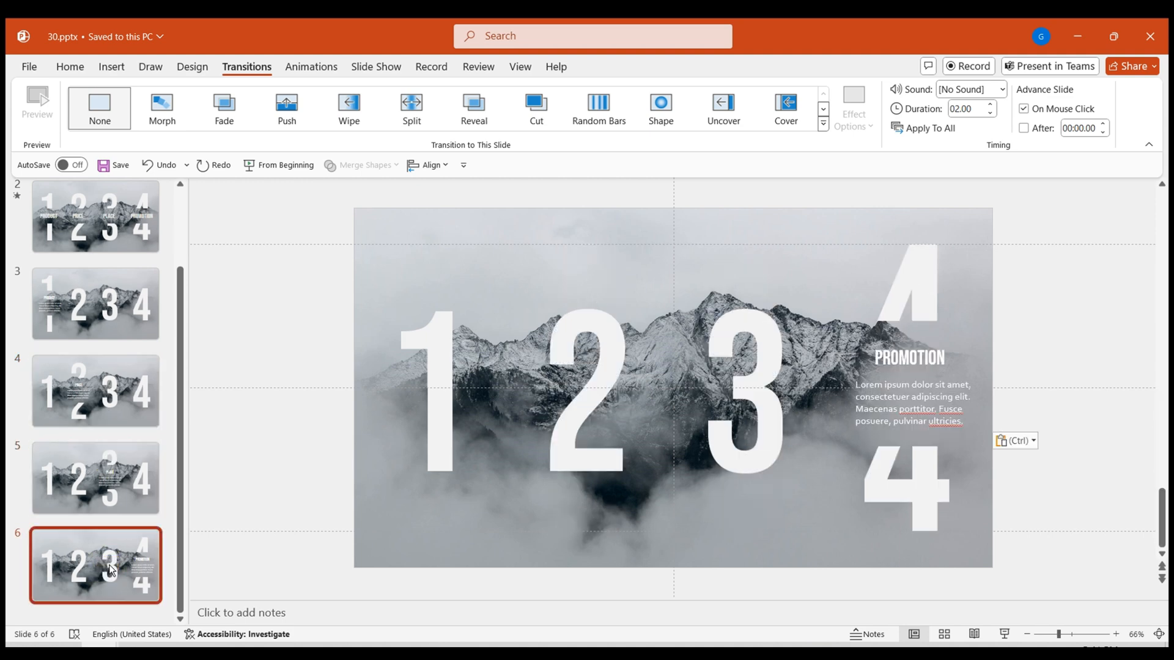
{"action": "mouse_move", "coordinate": [142, 608]}
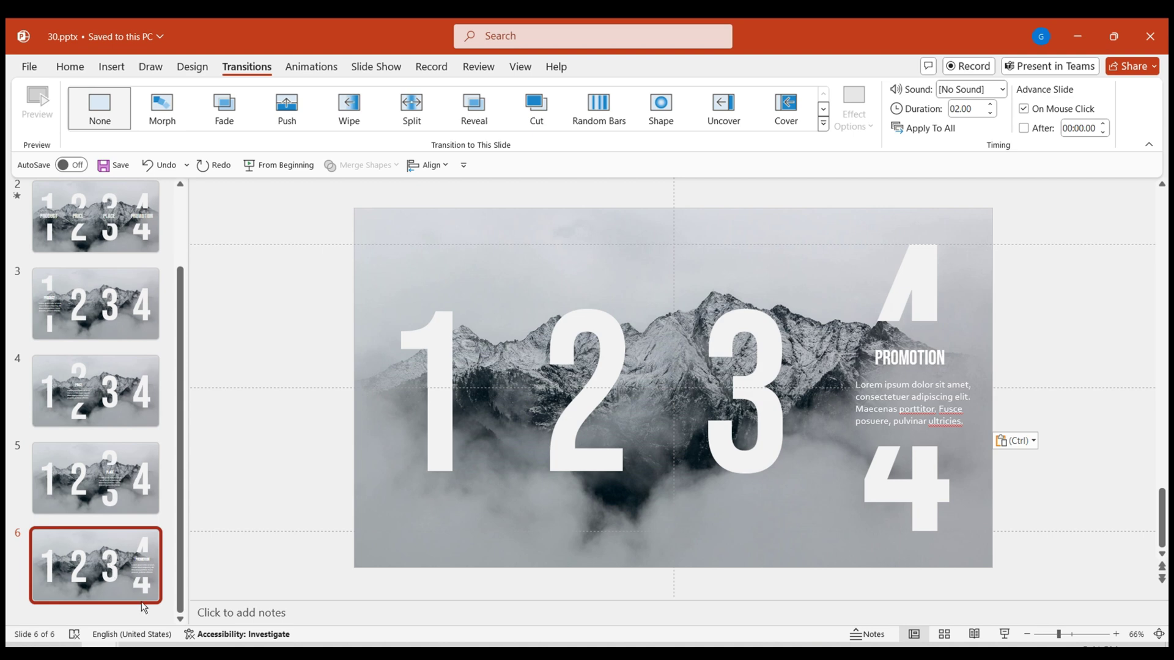
Scale the mountain picture to 55%, 60% and 65% on slides 4, 5 and 6
{"action": "left_click", "coordinate": [96, 390]}
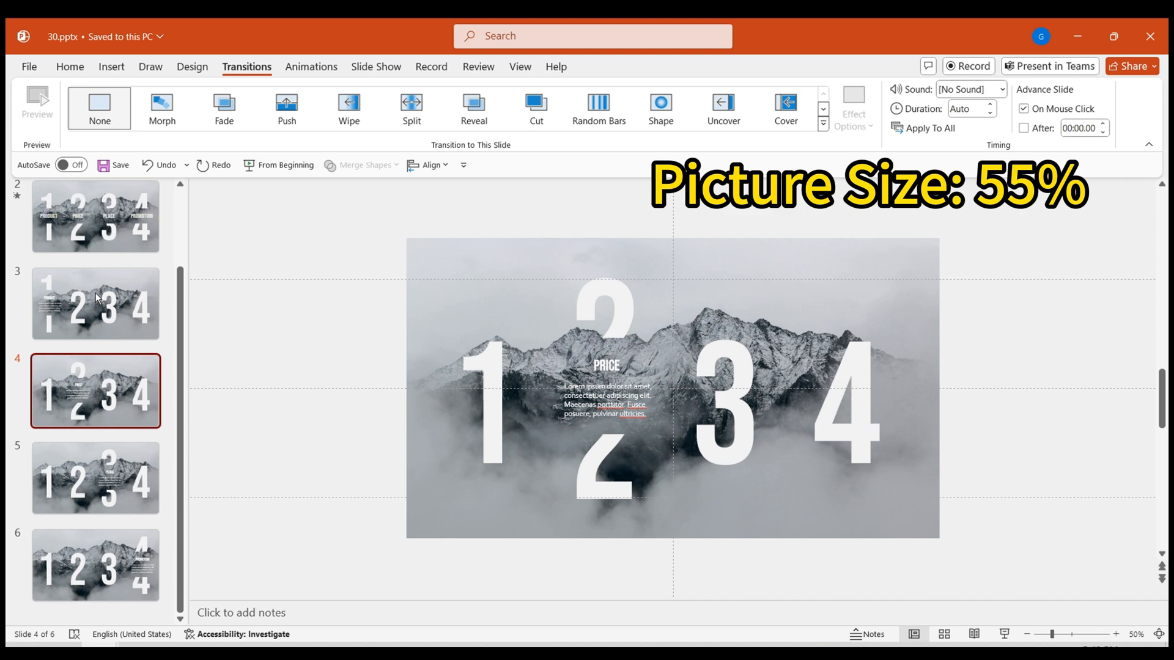
{"action": "left_click", "coordinate": [96, 478]}
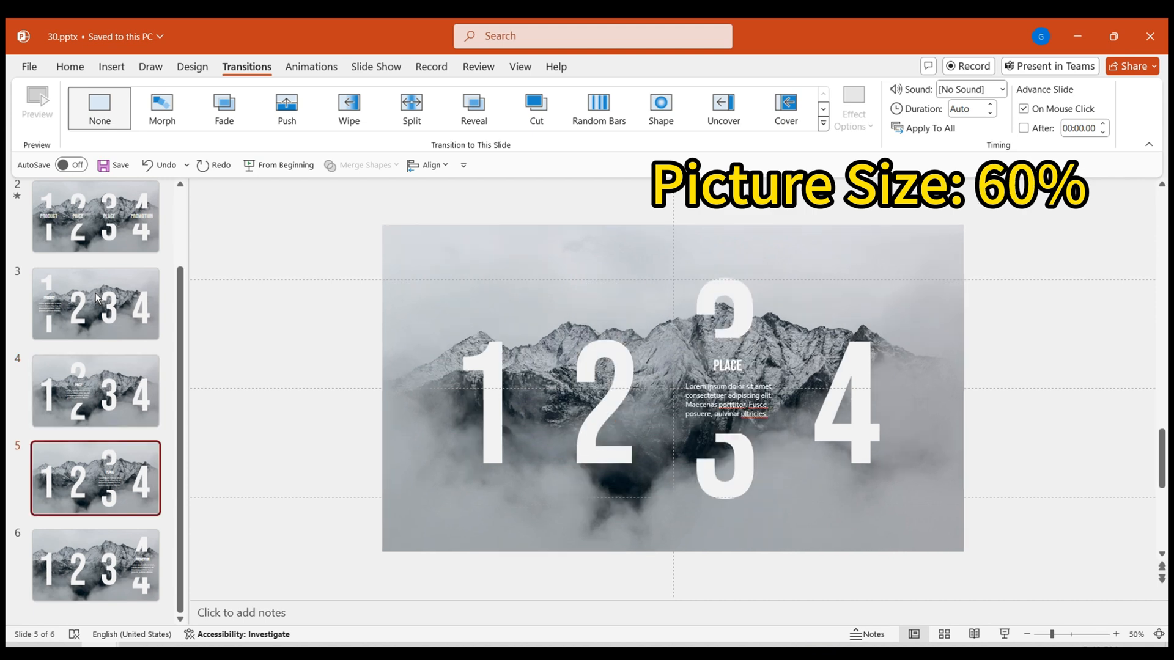
{"action": "left_click", "coordinate": [96, 565]}
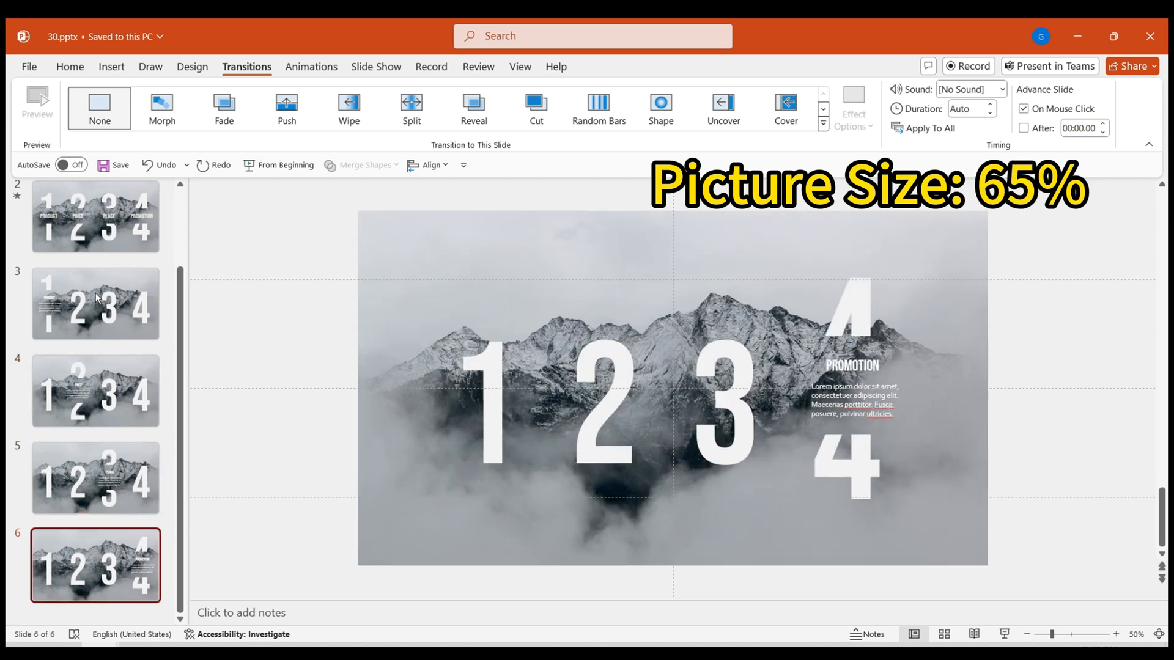